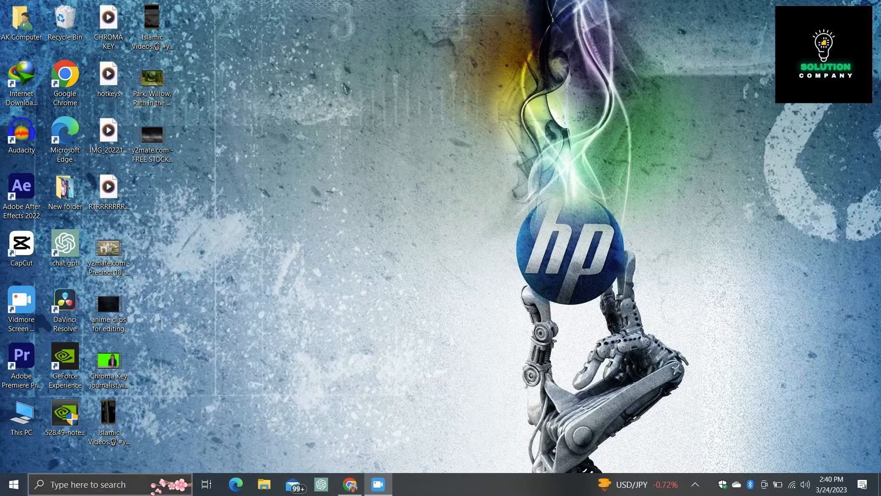
- Show the Start menu's Sleep, Shut down and Restart power options
left_click(12, 484)
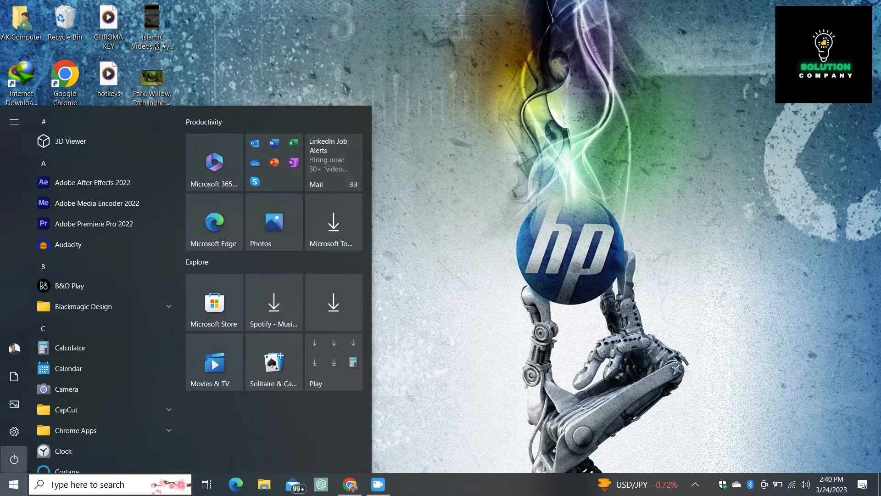
left_click(14, 459)
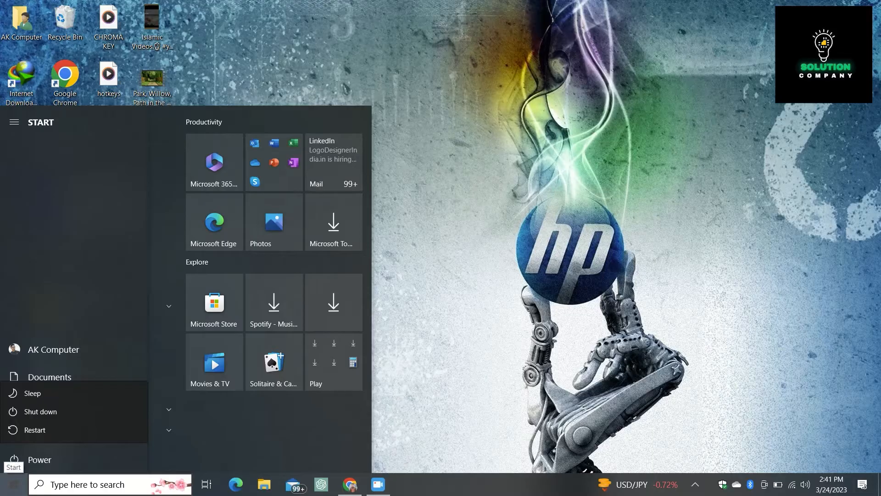
mouse_move(34, 430)
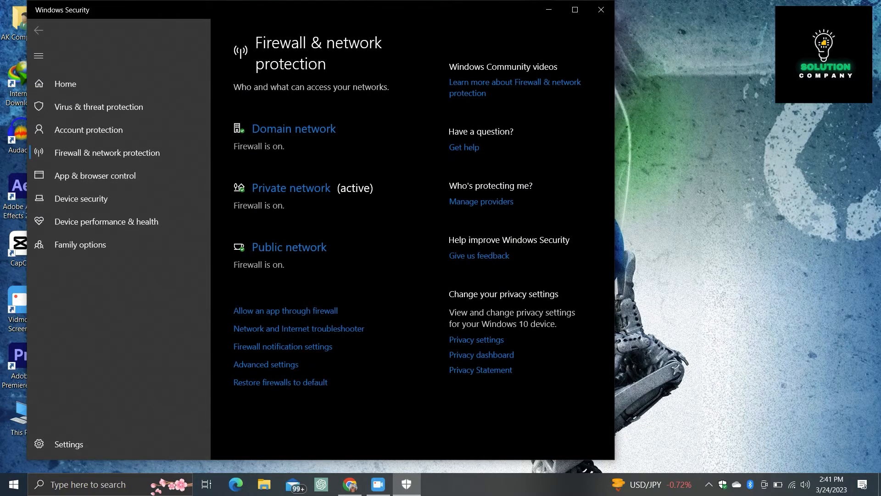
mouse_move(548, 10)
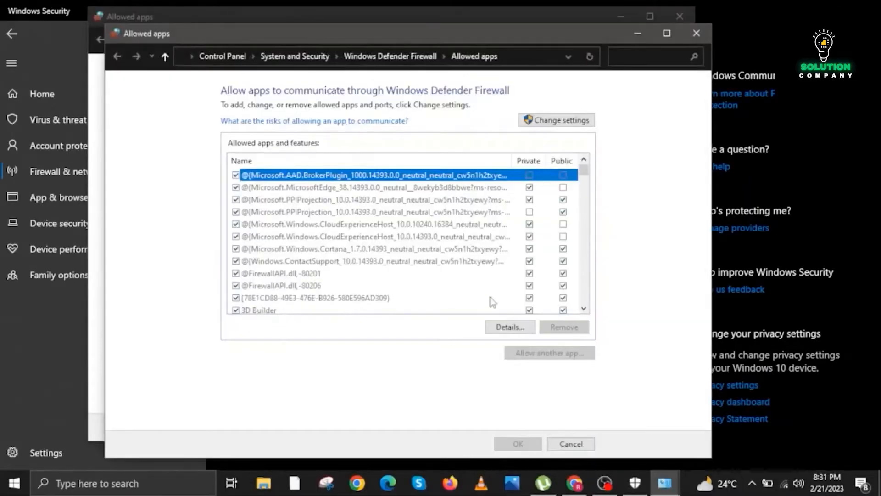
scroll("down", 3)
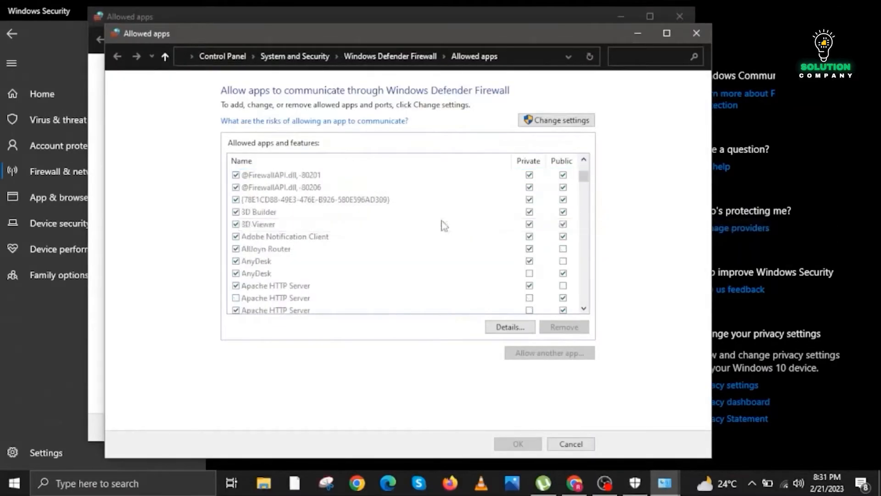
scroll("down", 3)
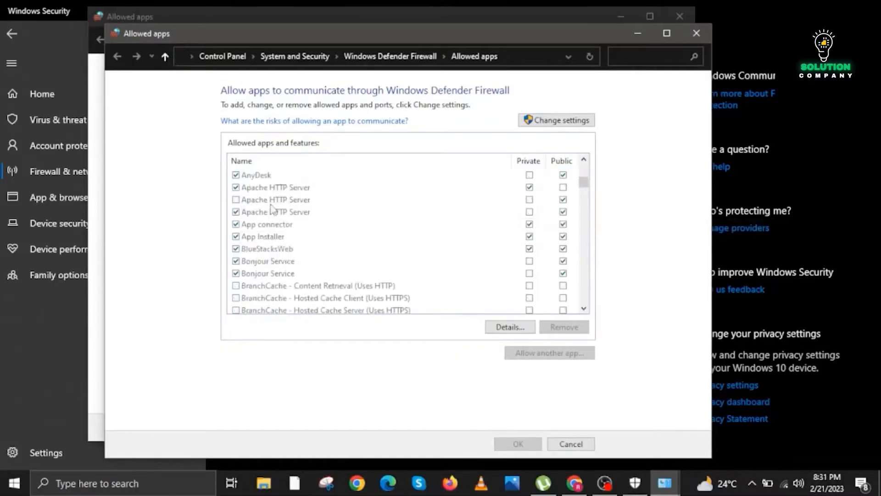
mouse_move(355, 213)
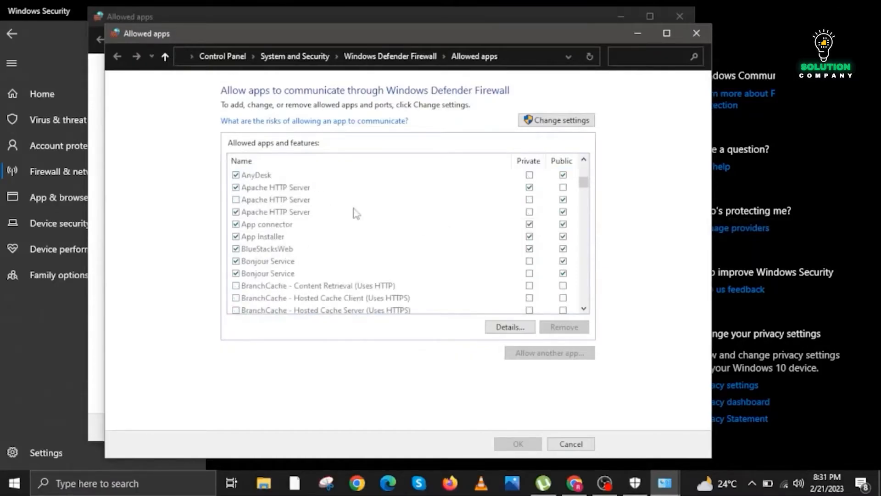
left_click(276, 199)
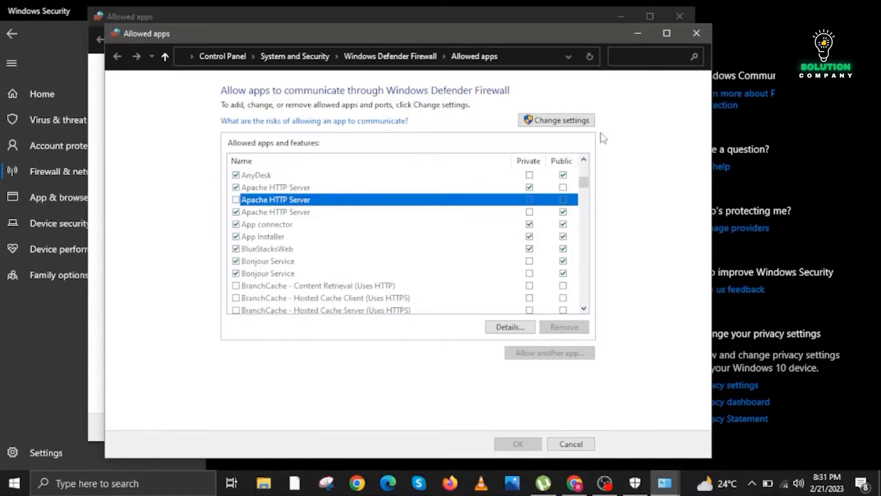
scroll("down", 3)
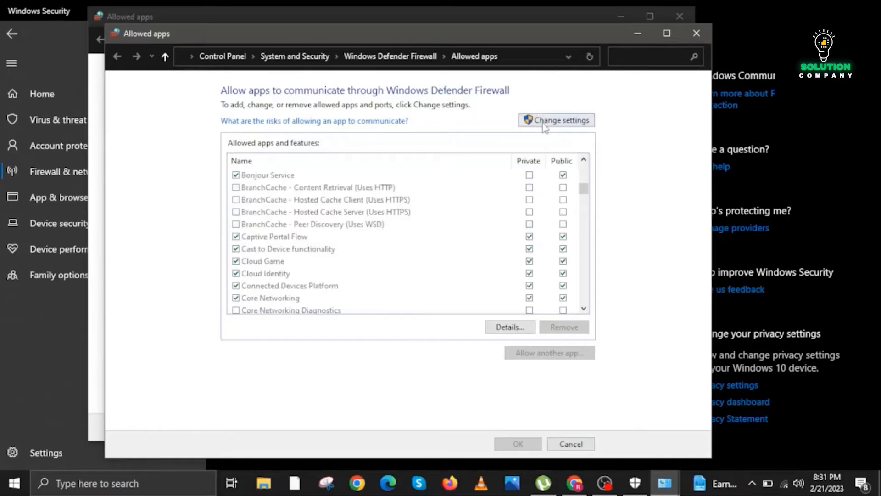
mouse_move(560, 212)
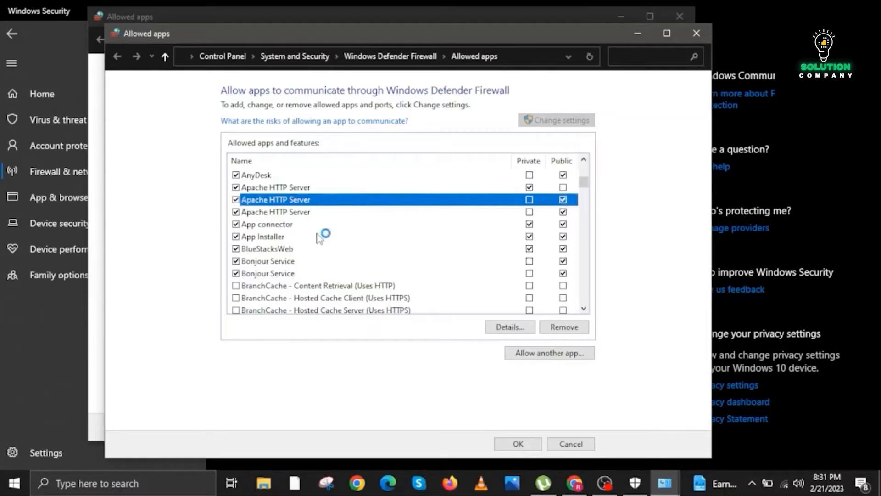
- Scroll down the allowed apps list toward the BranchCache entries
scroll("down", 3)
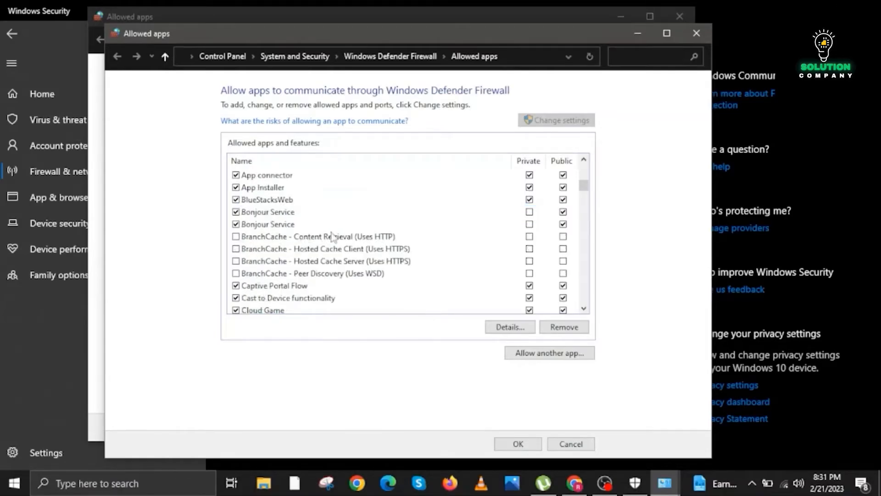
mouse_move(325, 236)
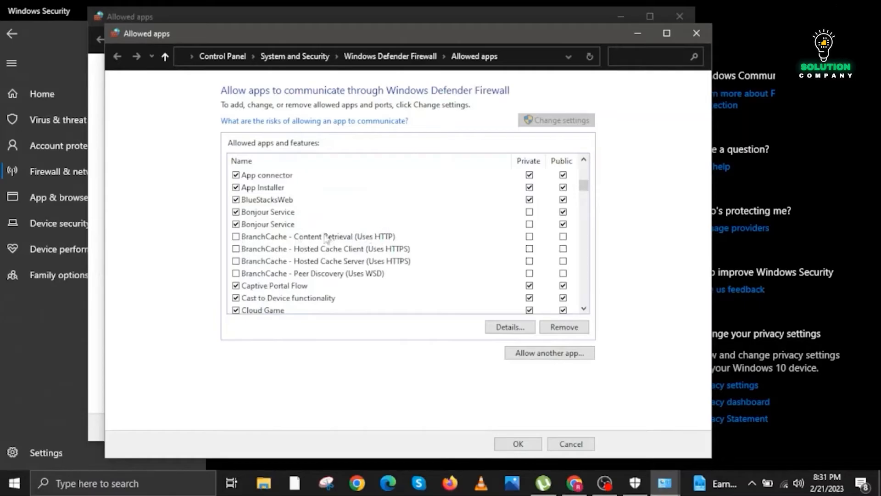
- Allow BranchCache Content Retrieval on private and public networks
left_click(236, 236)
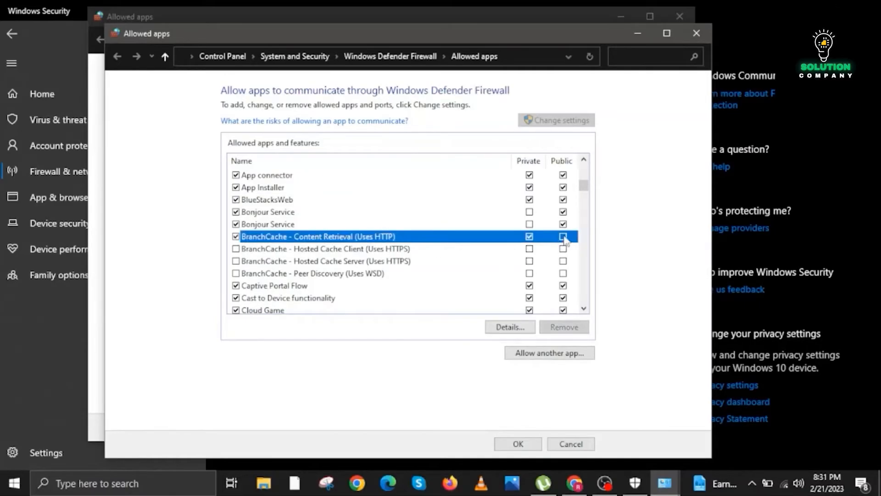
left_click(563, 236)
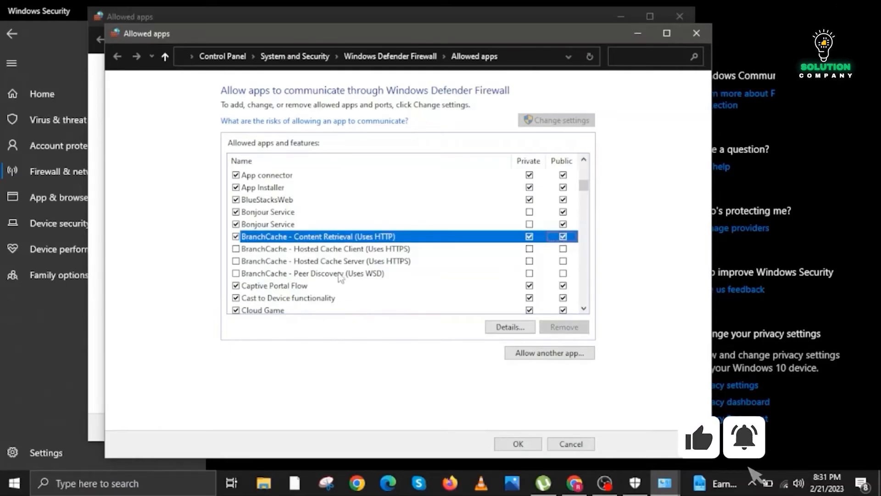
- Allow BranchCache Peer Discovery on public networks only, not private
left_click(312, 274)
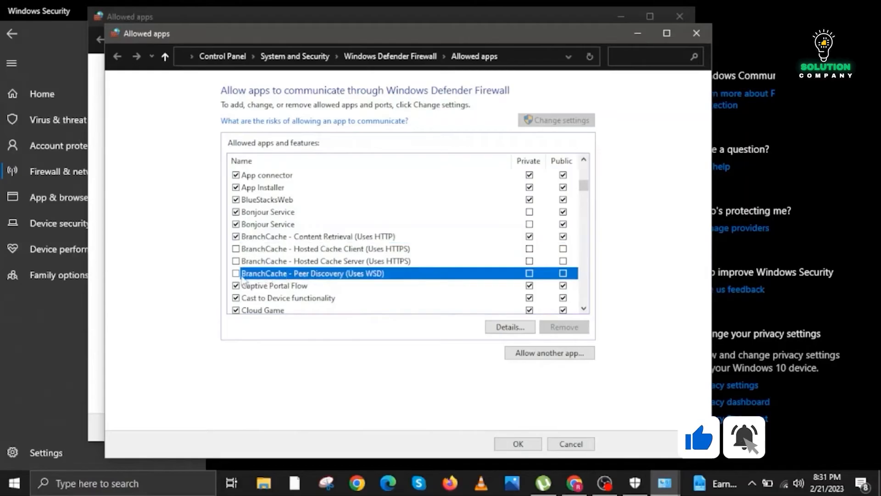
left_click(529, 274)
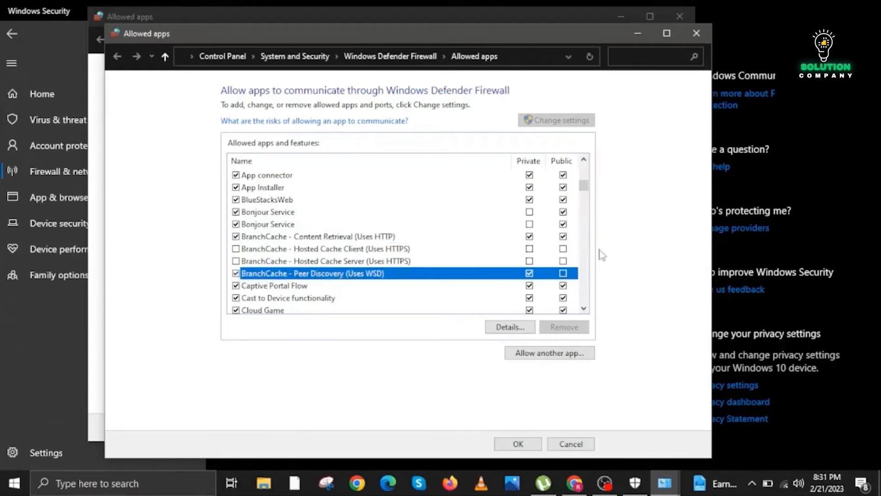
left_click(563, 274)
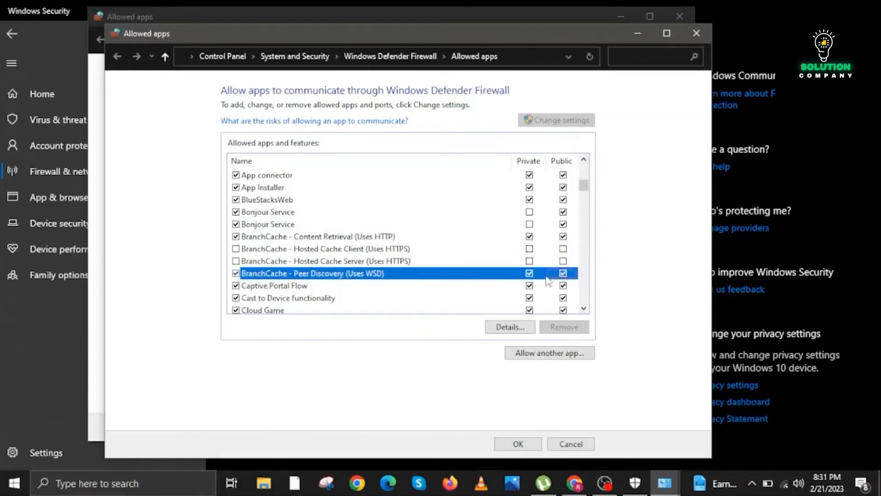
left_click(529, 273)
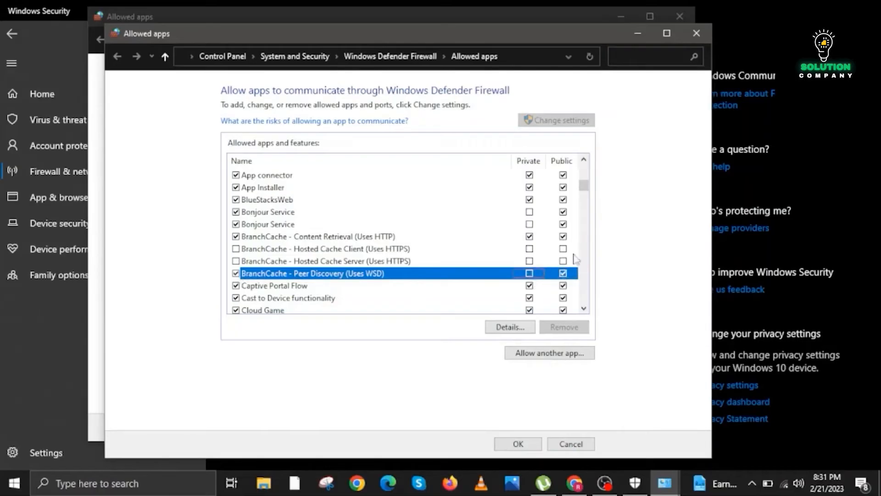
mouse_move(503, 388)
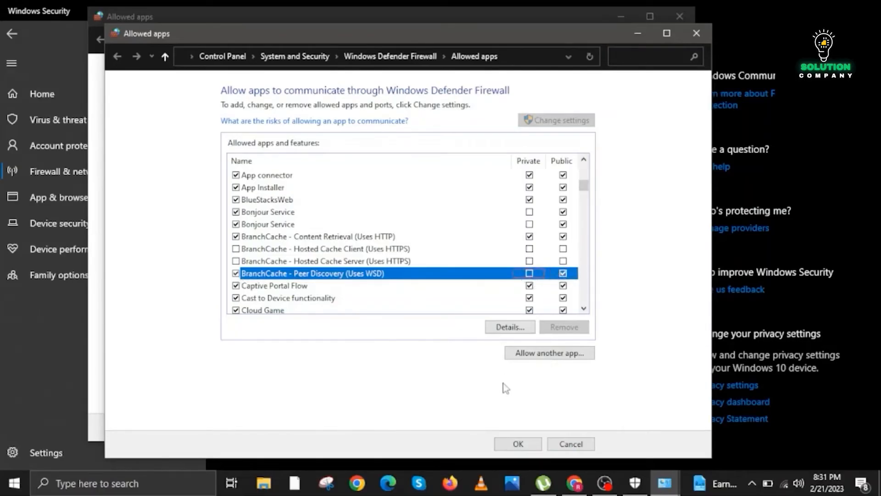
mouse_move(505, 394)
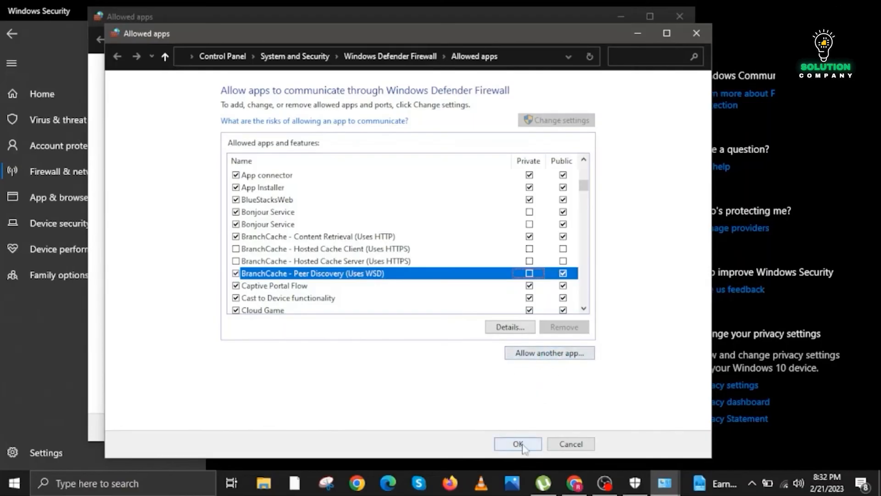
mouse_move(518, 453)
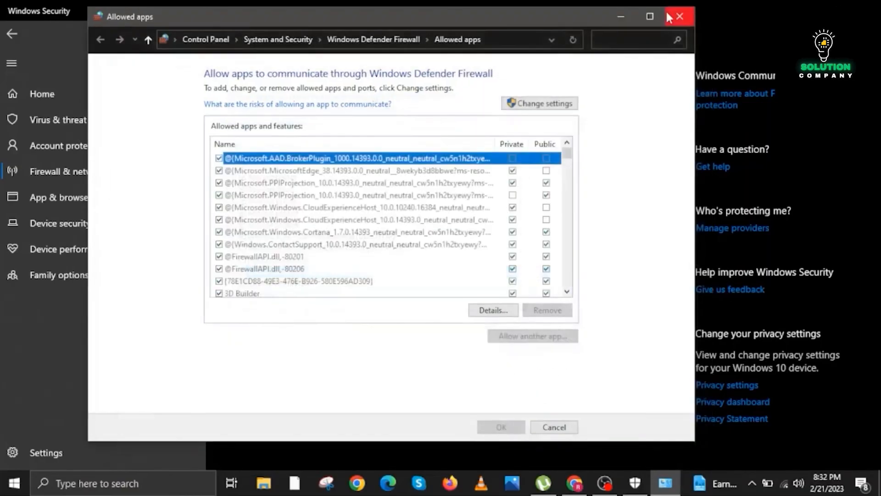
- Close the remaining Allowed apps window to return to Firewall & network protection
left_click(679, 15)
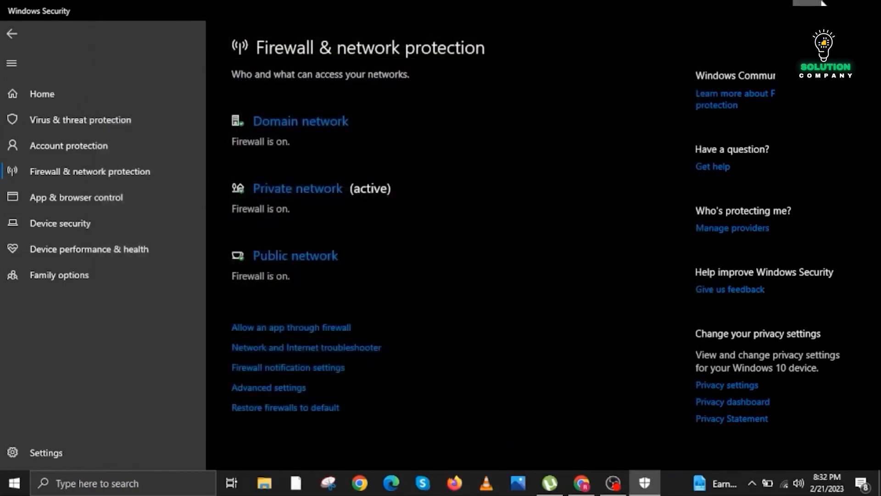